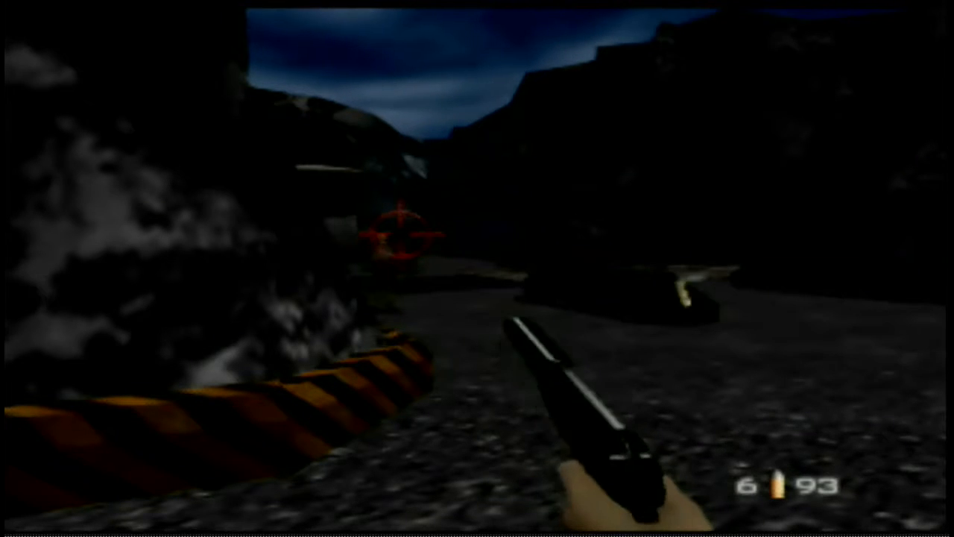
click(476, 268)
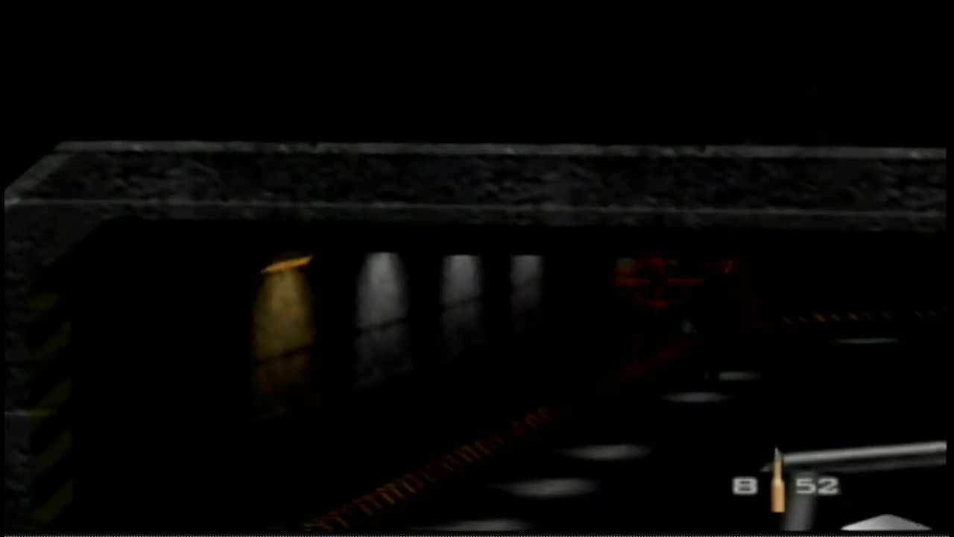
click(469, 395)
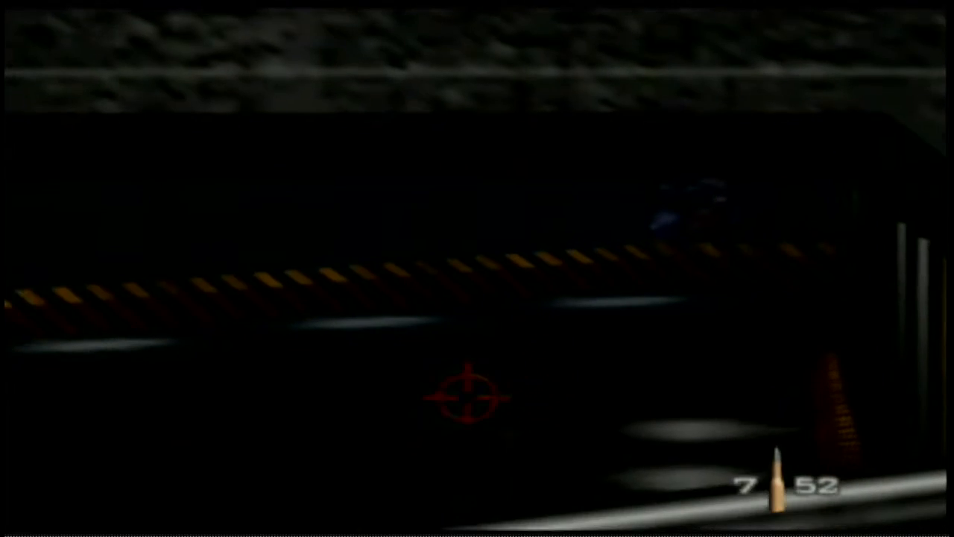